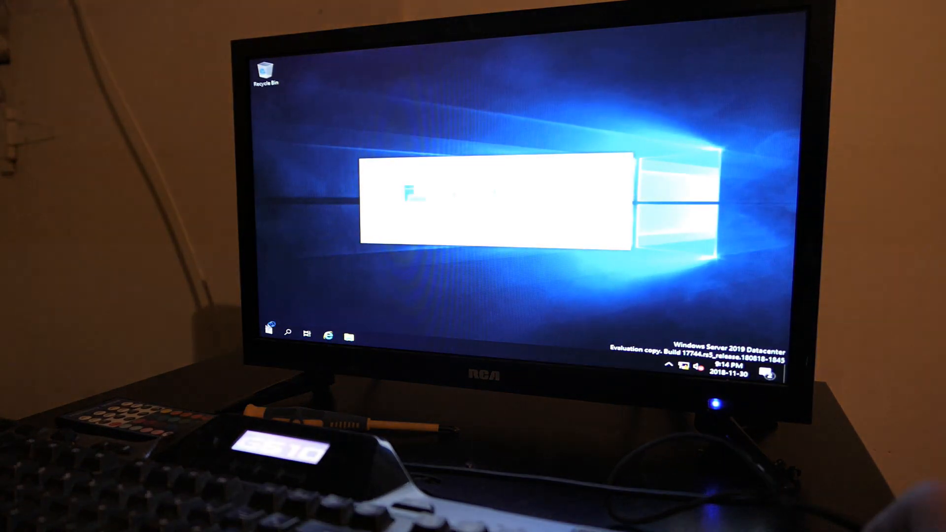
Open the Start button's right-click menu of system tools to reach Device Manager
right_click(268, 335)
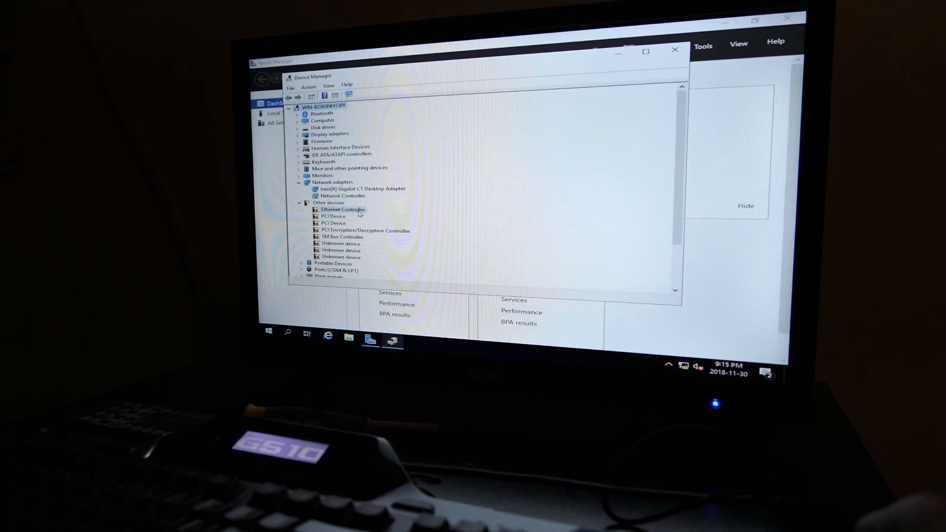
Install the unsigned Intel I211 driver on the Ethernet Controller from the driver folder
click(341, 209)
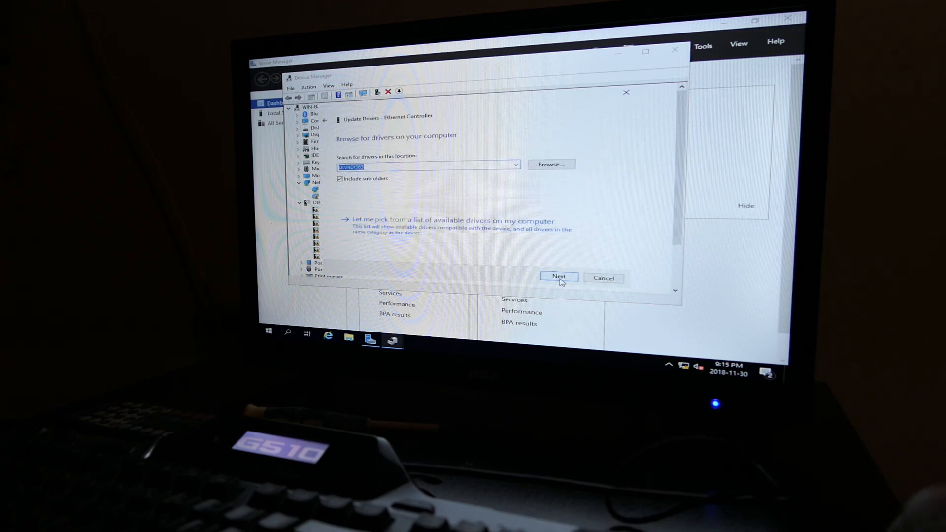
click(557, 277)
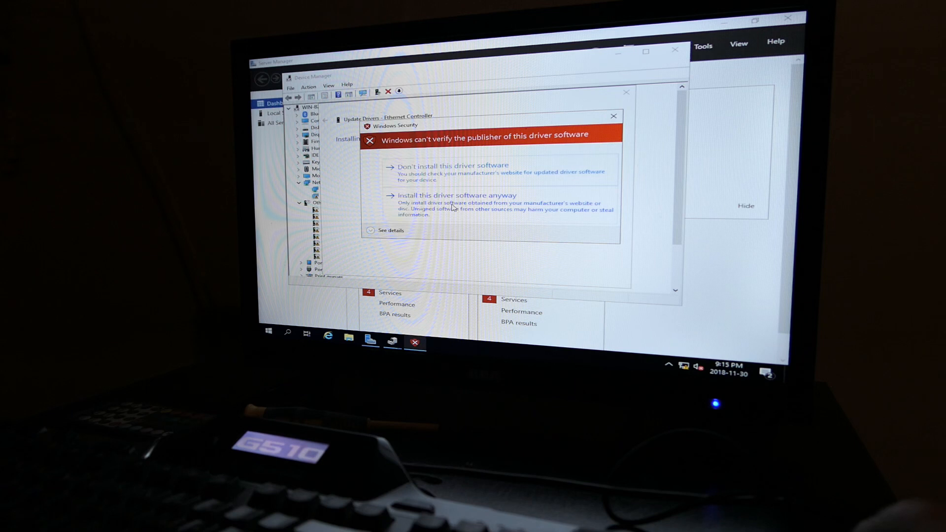
click(453, 195)
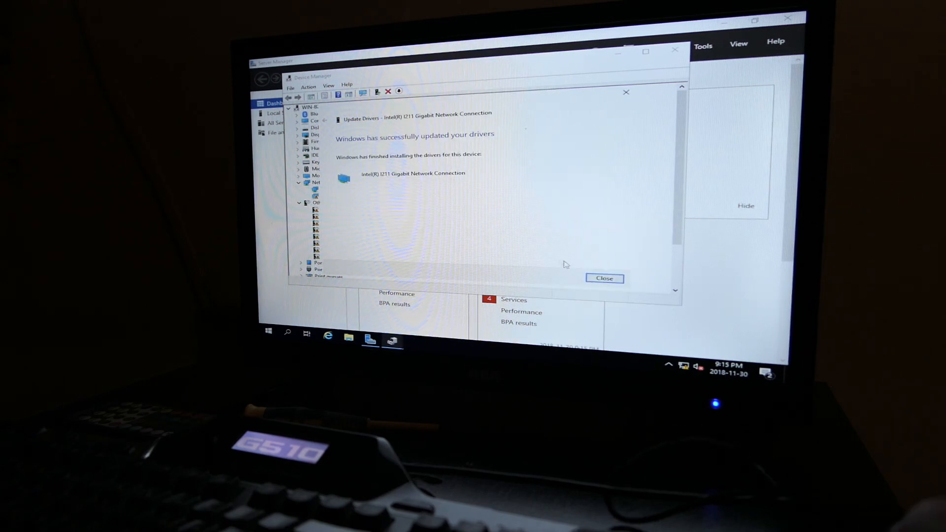
click(604, 278)
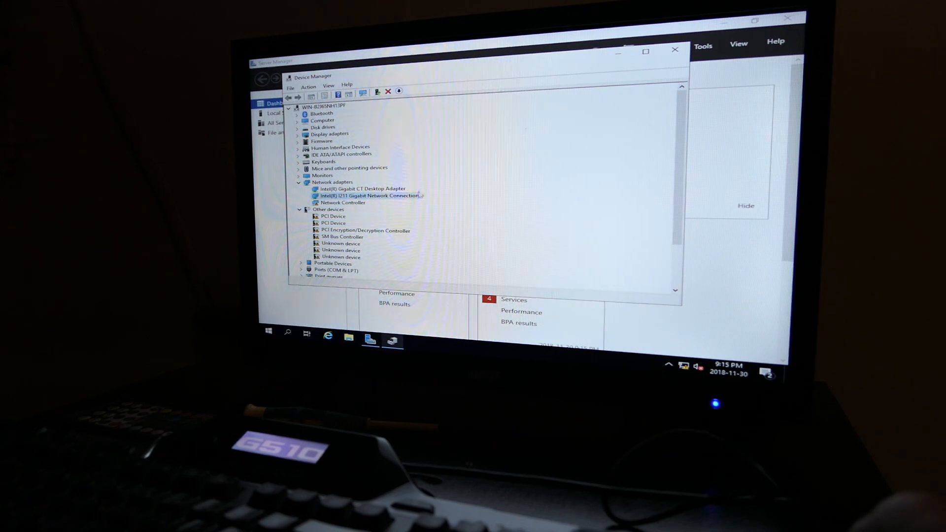
Go from network status settings to the Network and Sharing Center
click(674, 49)
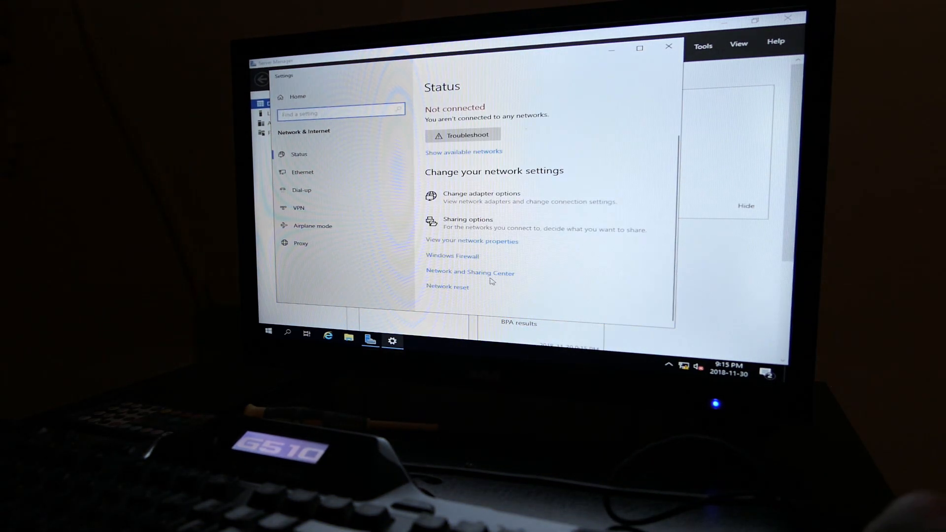
click(470, 272)
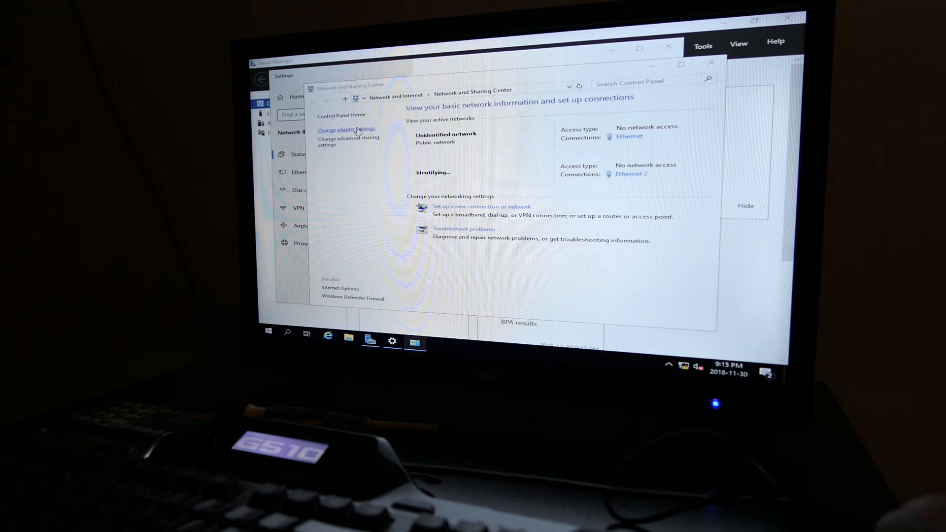
Select Ethernet 2 in Network Connections, wait until it identifies, then close the list
click(346, 129)
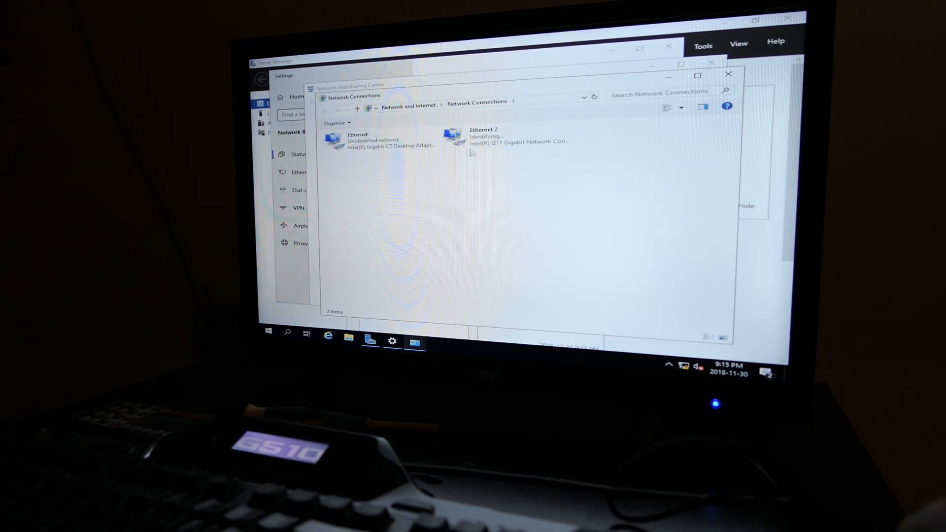
mouse_move(503, 140)
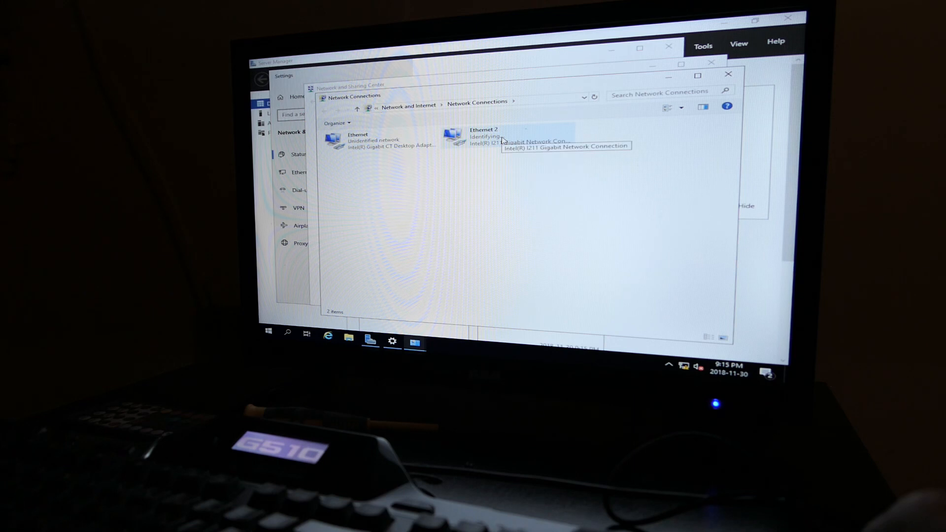
click(512, 137)
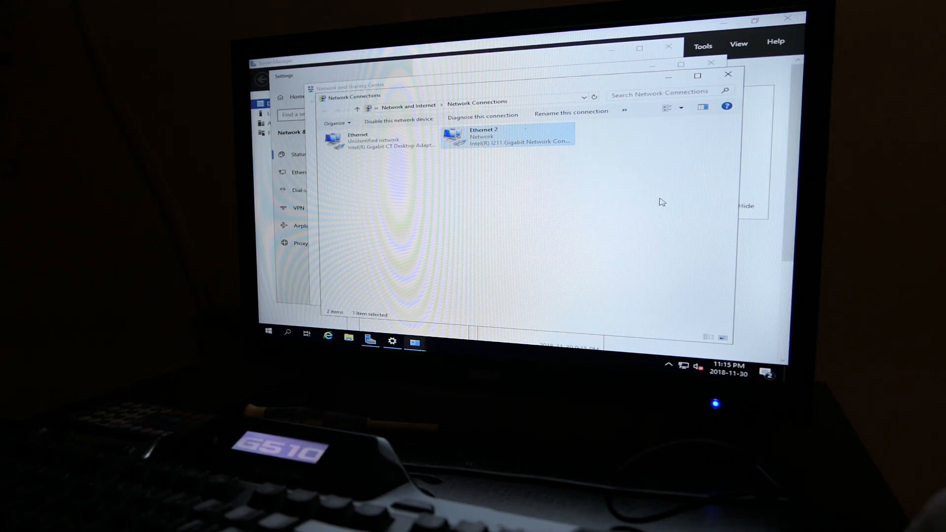
click(728, 74)
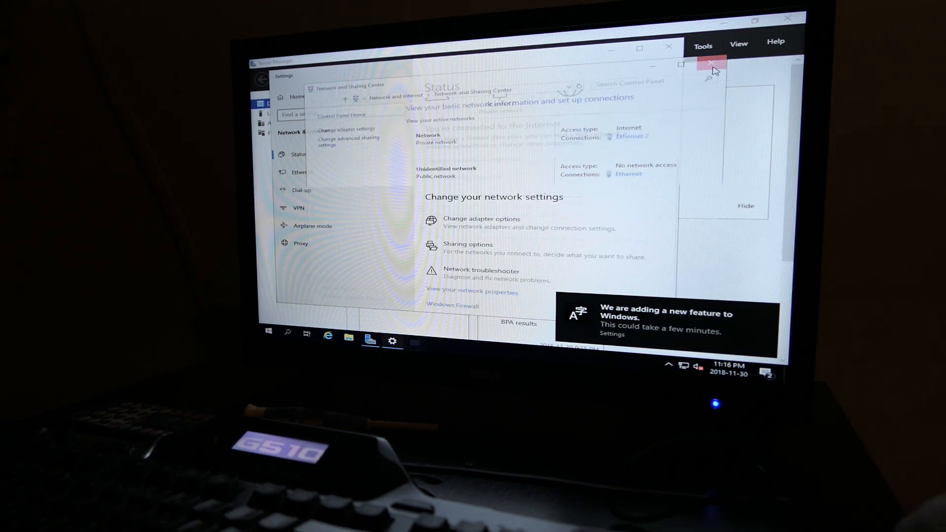
Close the network settings windows and Server Manager
click(712, 65)
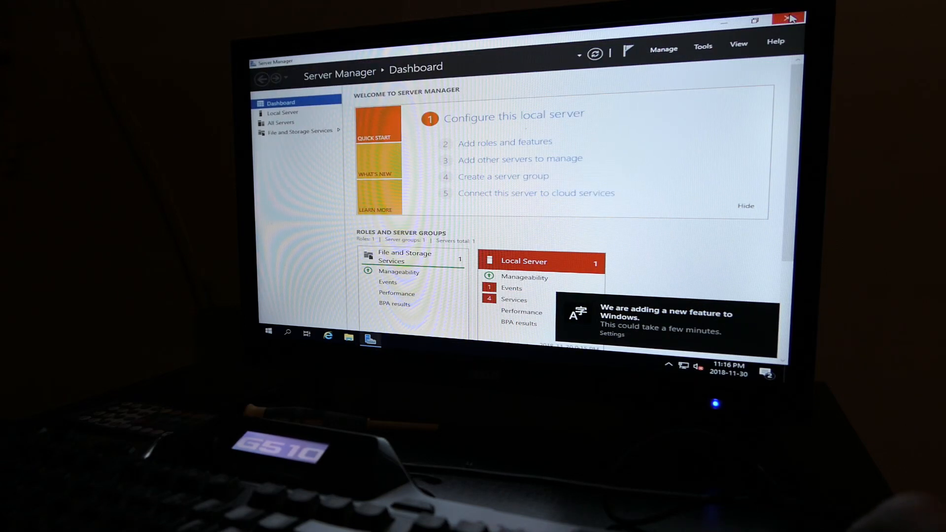
click(789, 17)
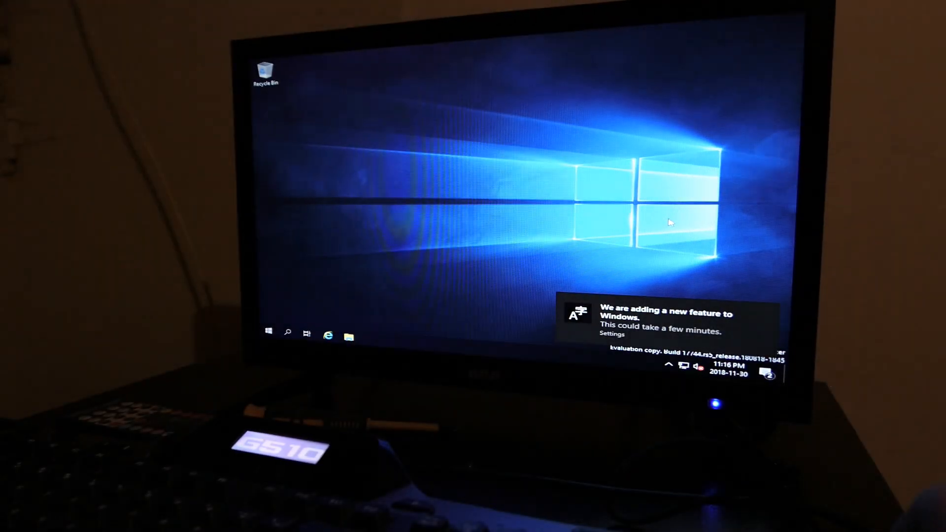